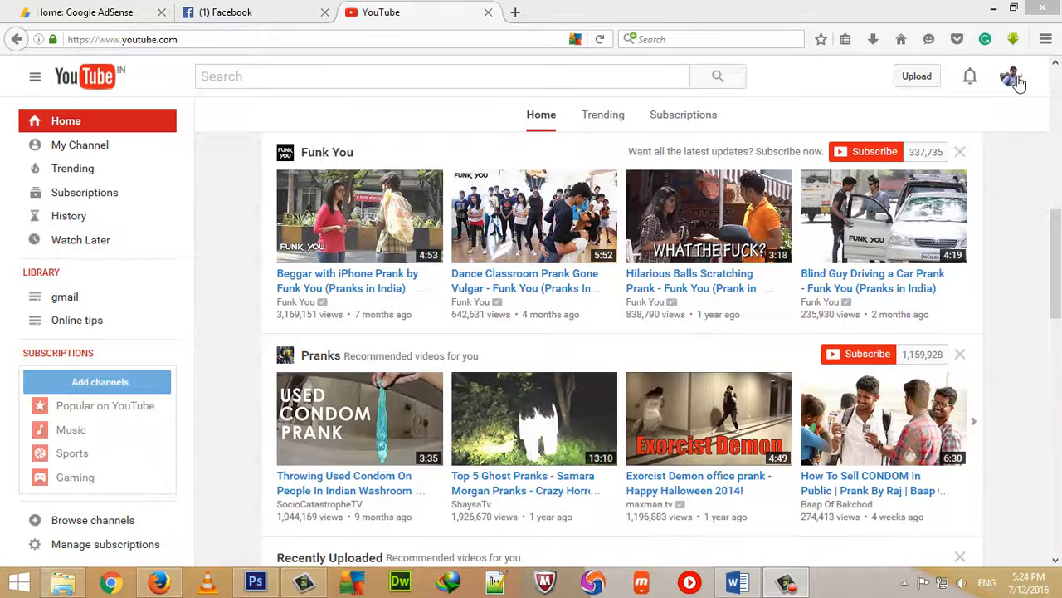
mouse_move(1034, 147)
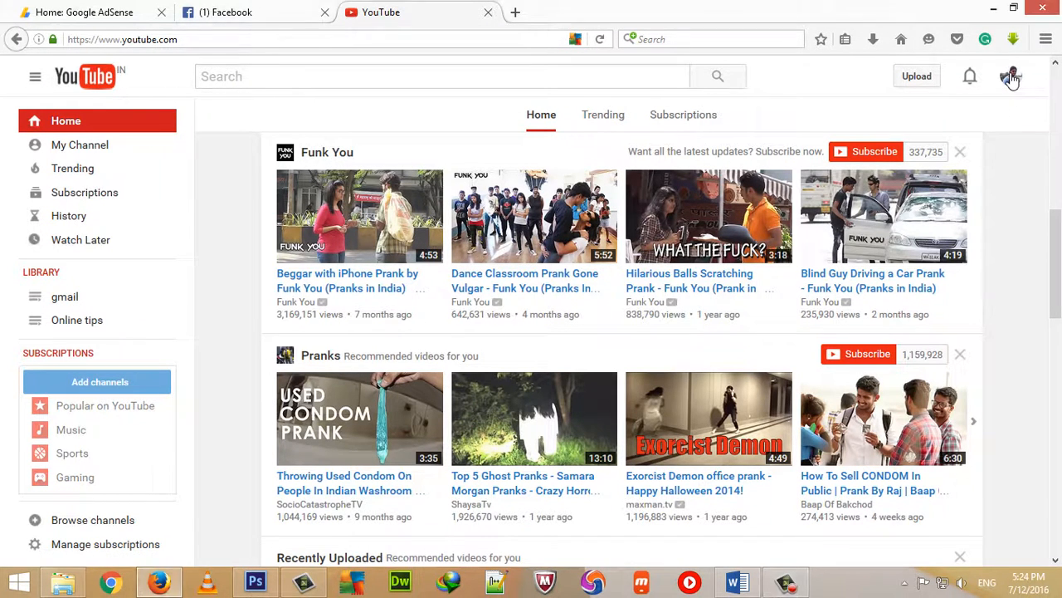
Open the account menu for the signed-in Computer Time channel.
left_click(1011, 76)
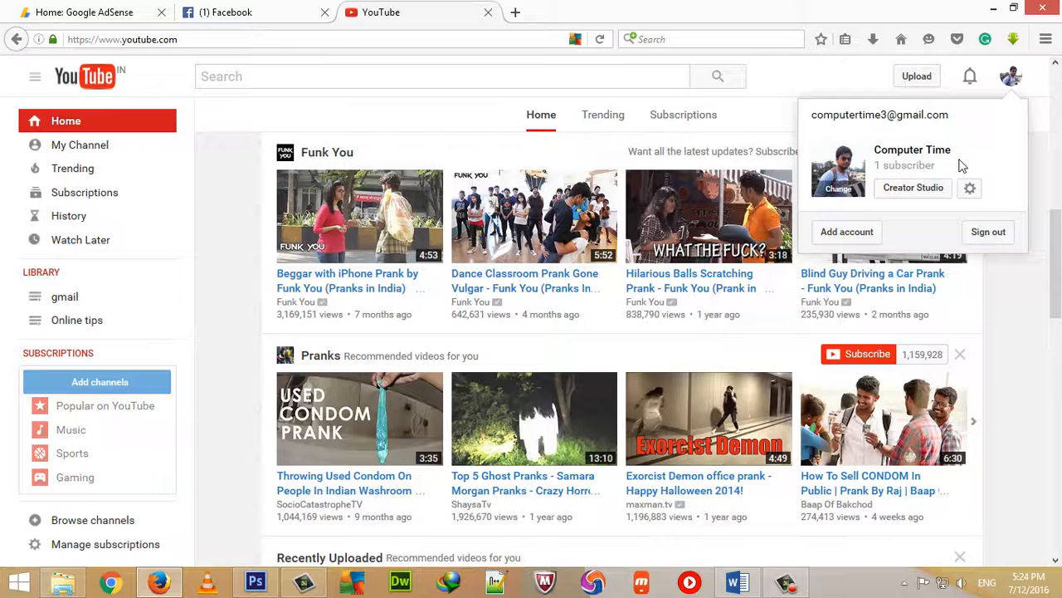
mouse_move(961, 159)
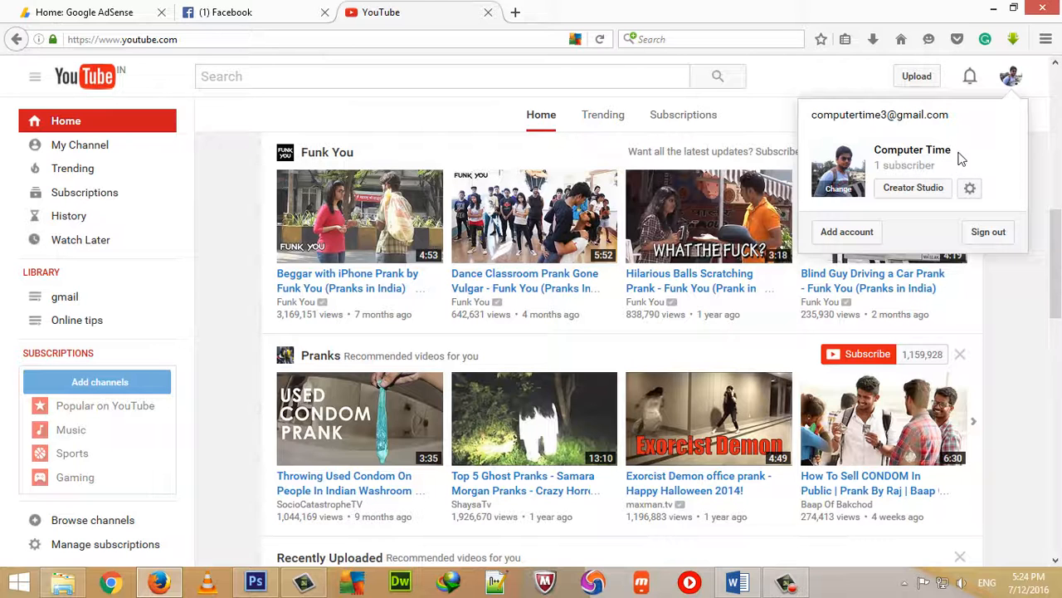
mouse_move(970, 187)
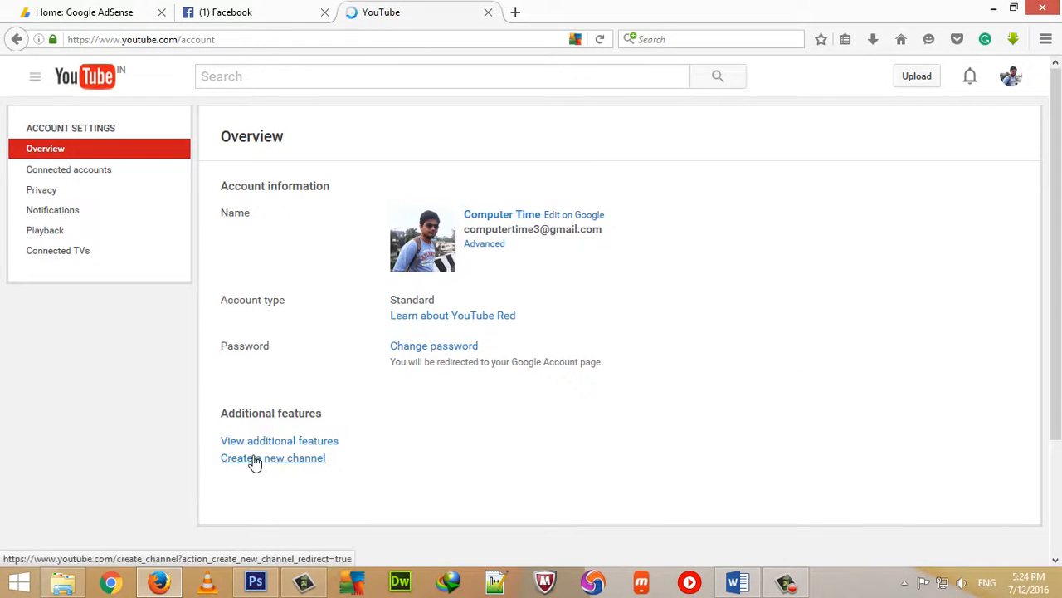
mouse_move(285, 463)
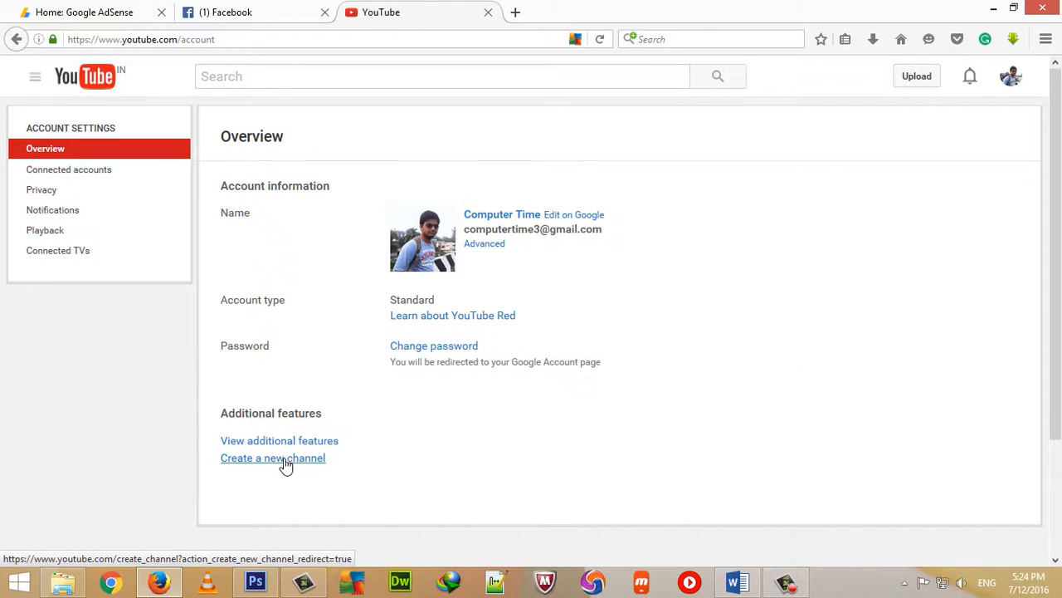
Create a channel named 'My Tech Travel' in category Other, accepting the Pages Terms.
left_click(272, 457)
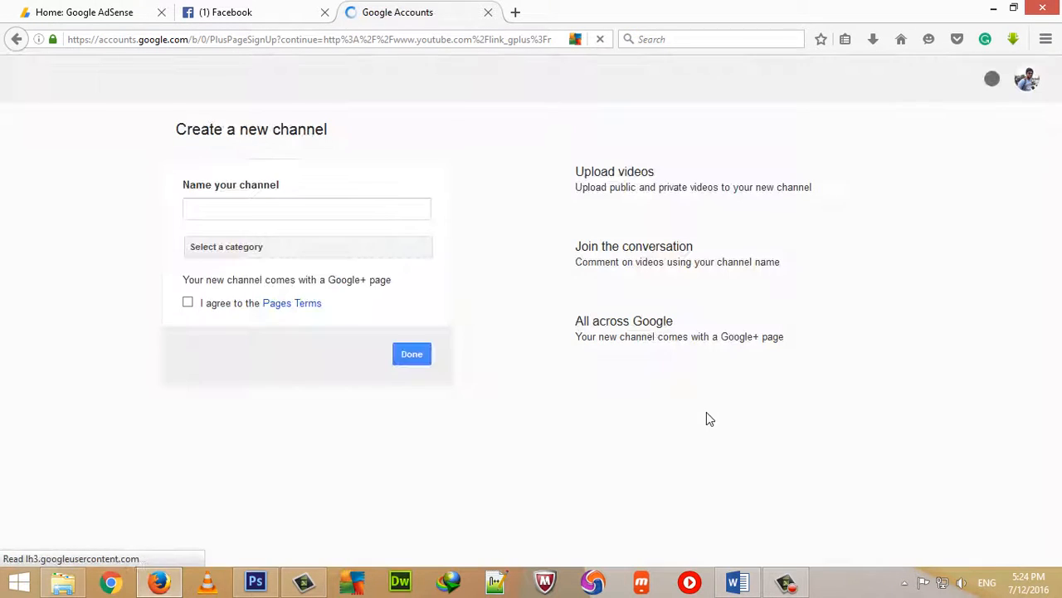
left_click(307, 208)
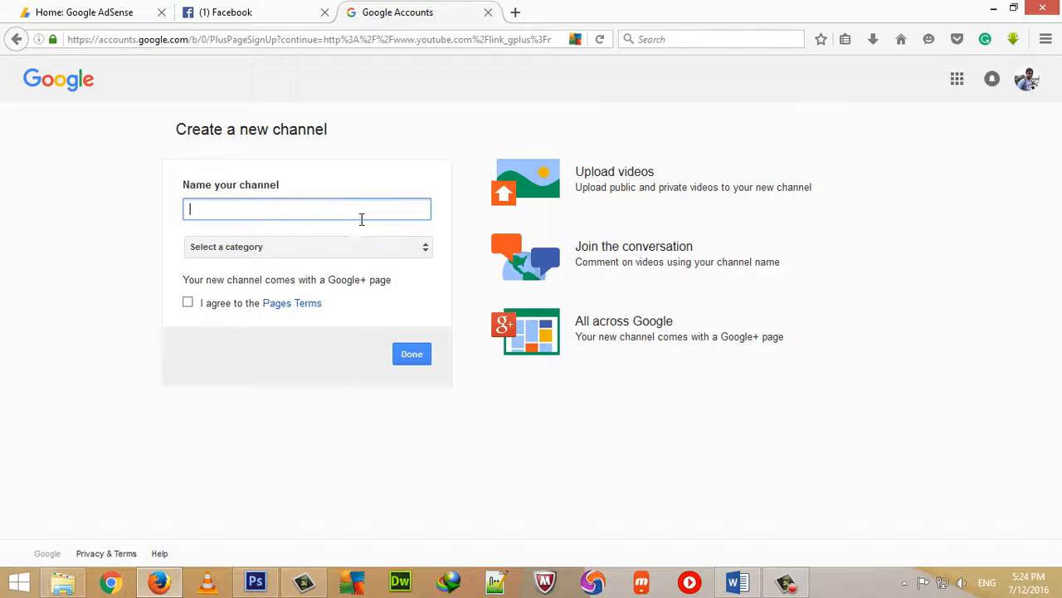
type("My Tech Travel")
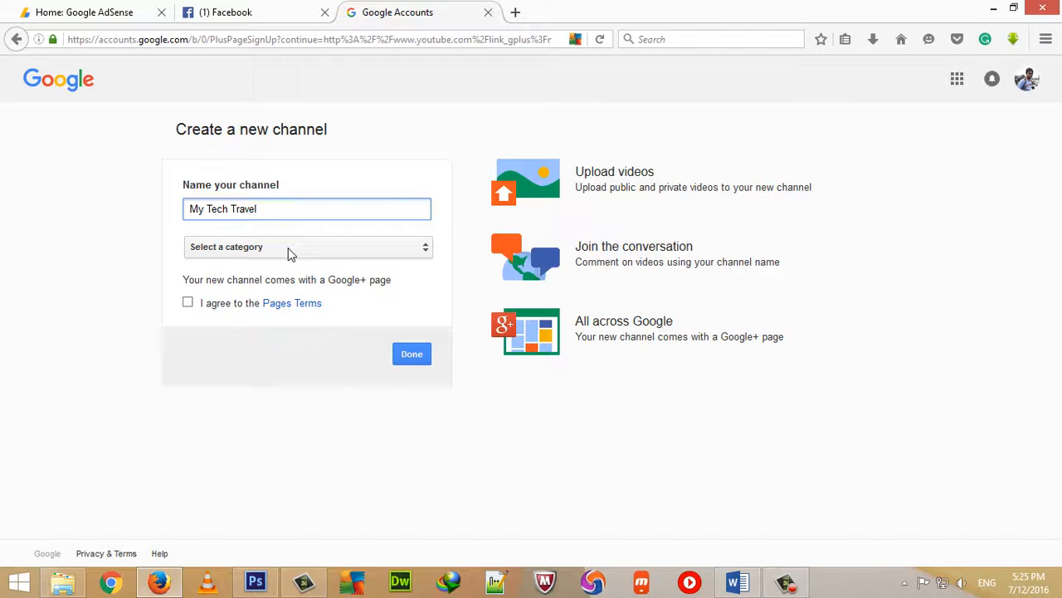
left_click(308, 246)
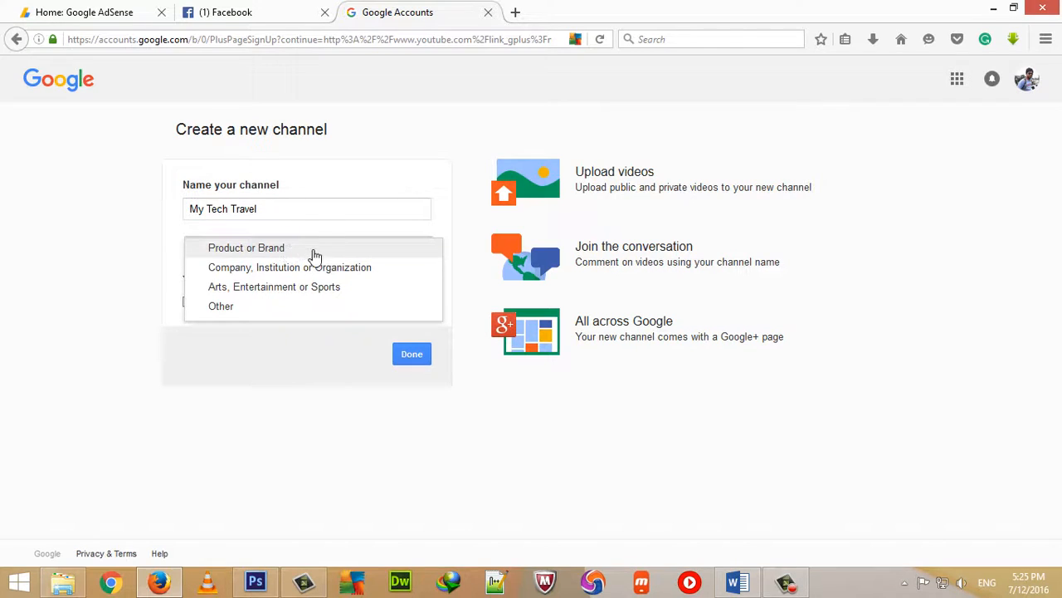
mouse_move(299, 255)
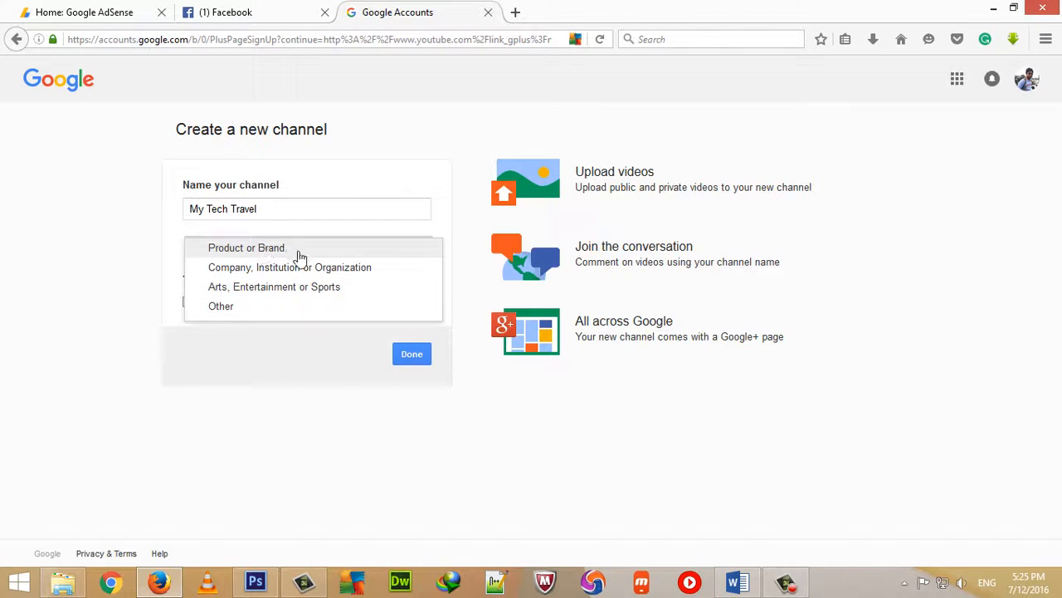
mouse_move(260, 311)
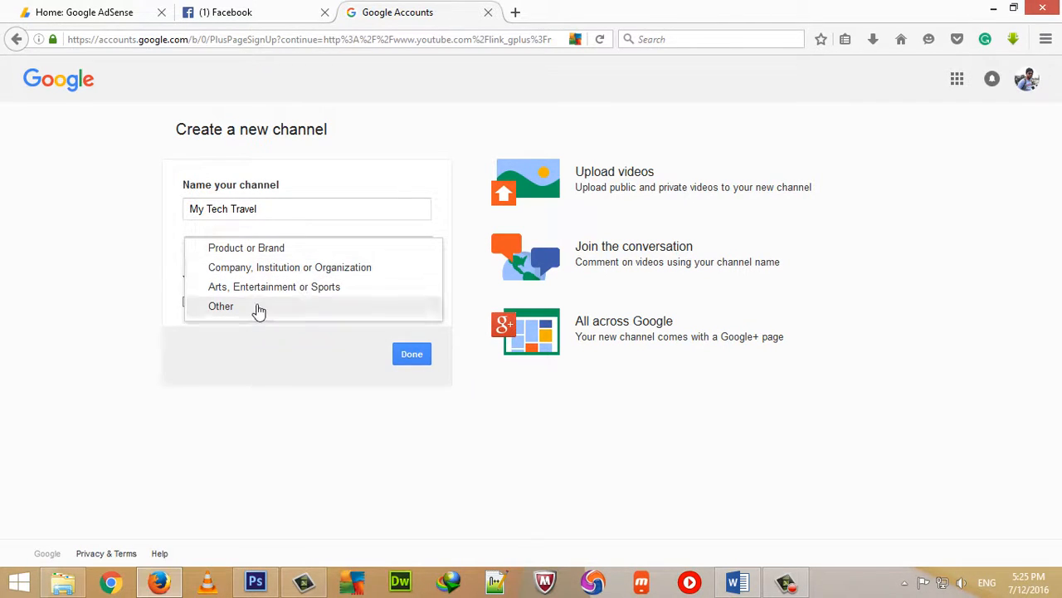
left_click(221, 306)
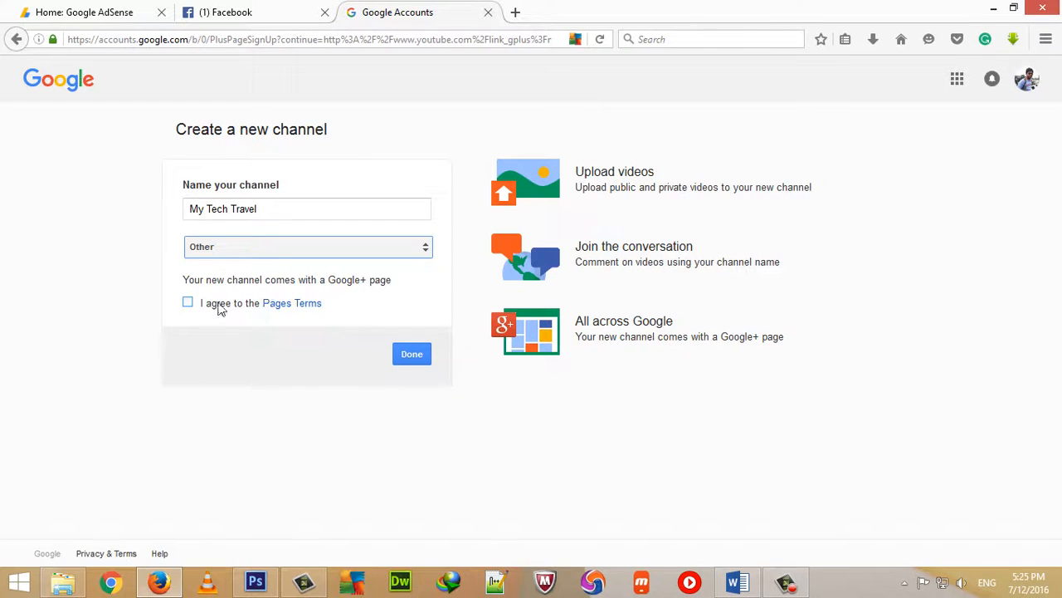
left_click(188, 302)
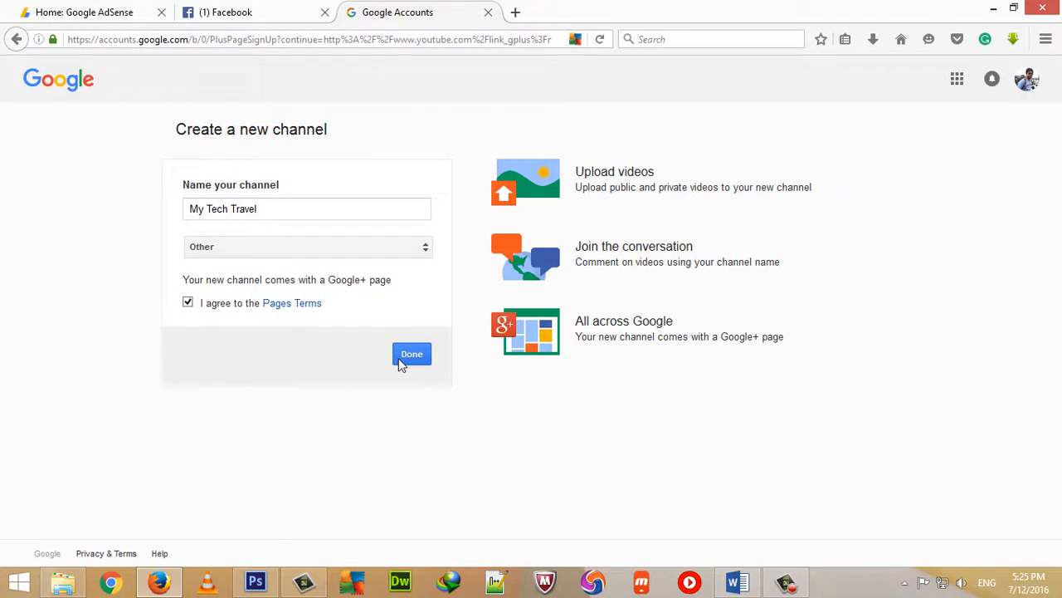
left_click(412, 353)
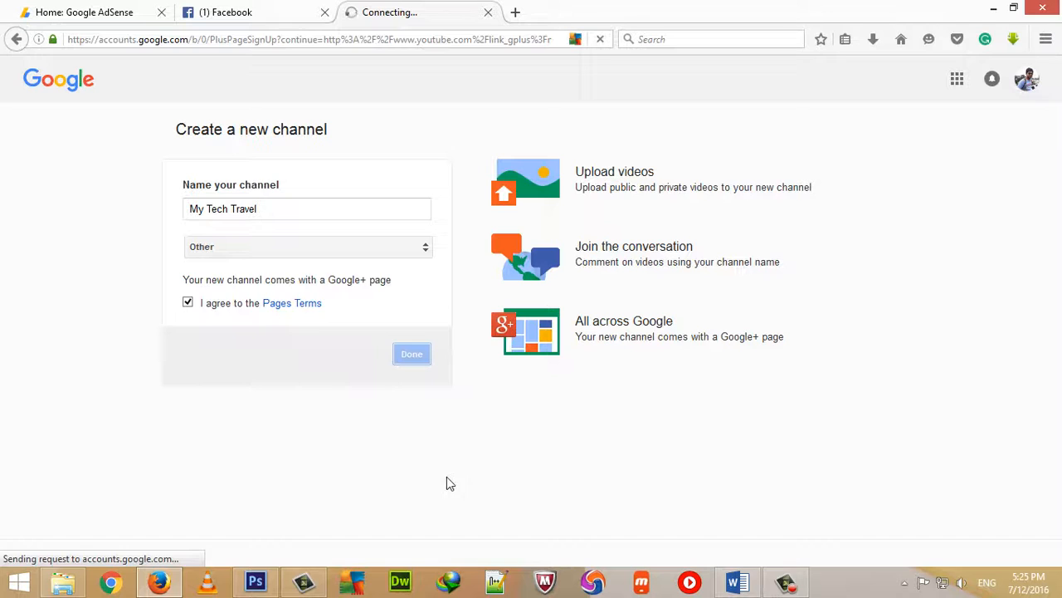
Confirm My Tech Travel appears alongside Computer Time in the account switcher.
left_click(411, 353)
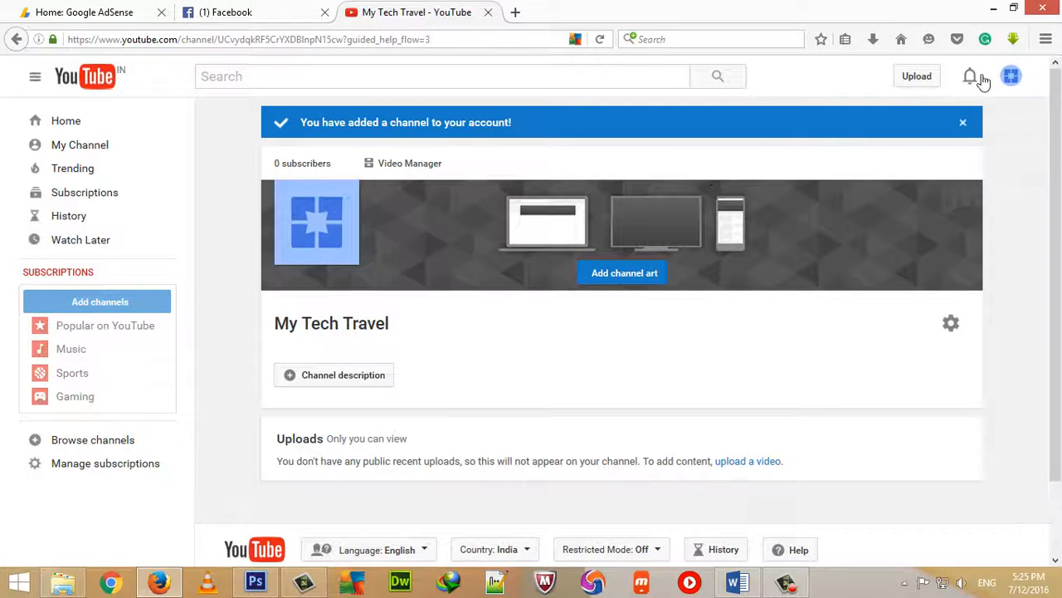
left_click(1011, 76)
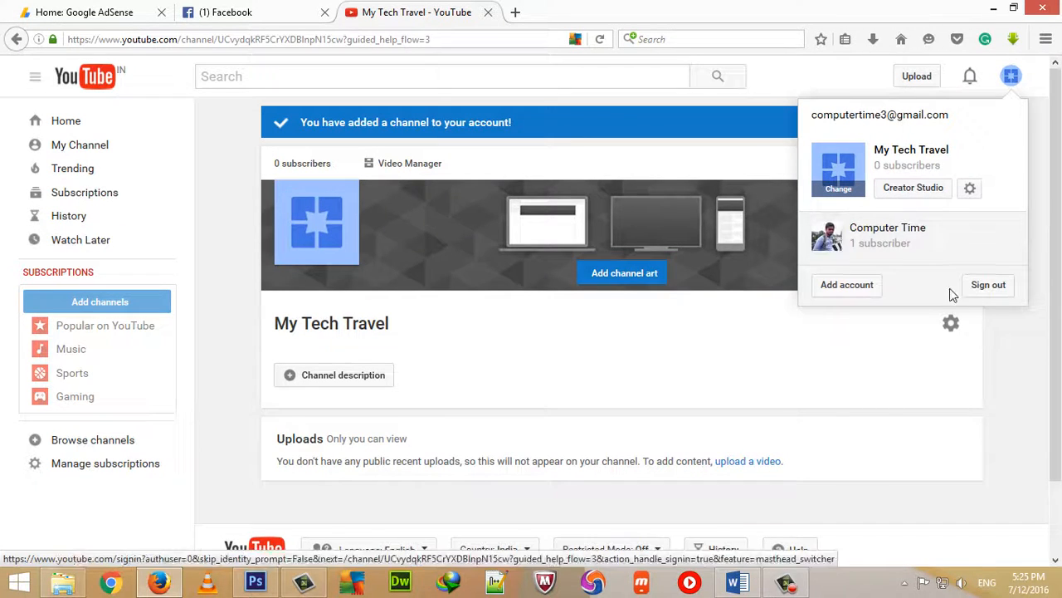